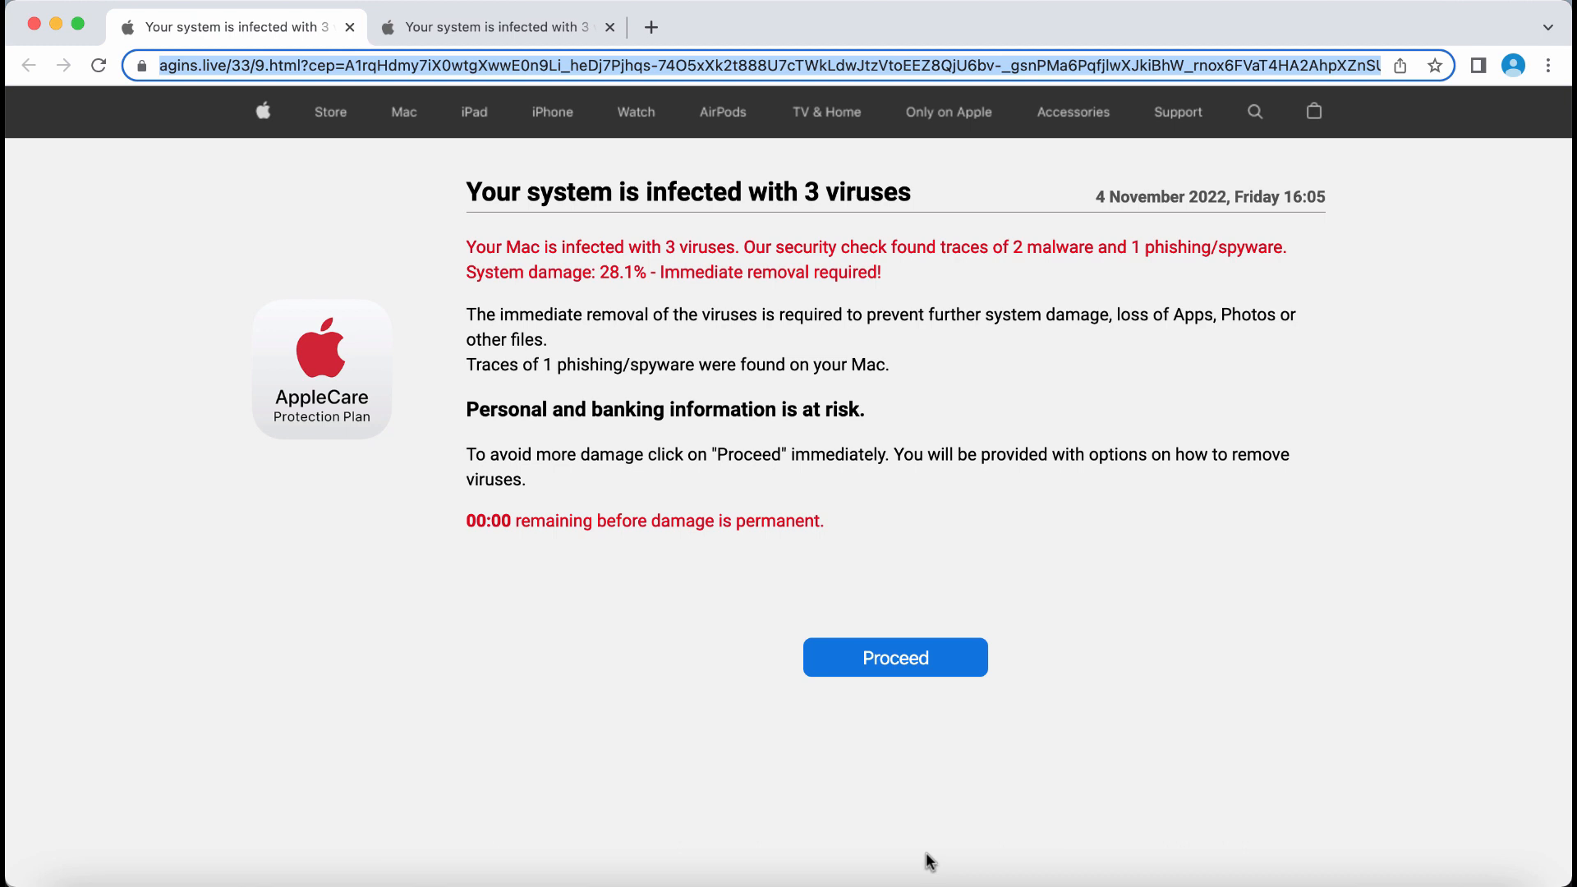
mouse_move(516, 444)
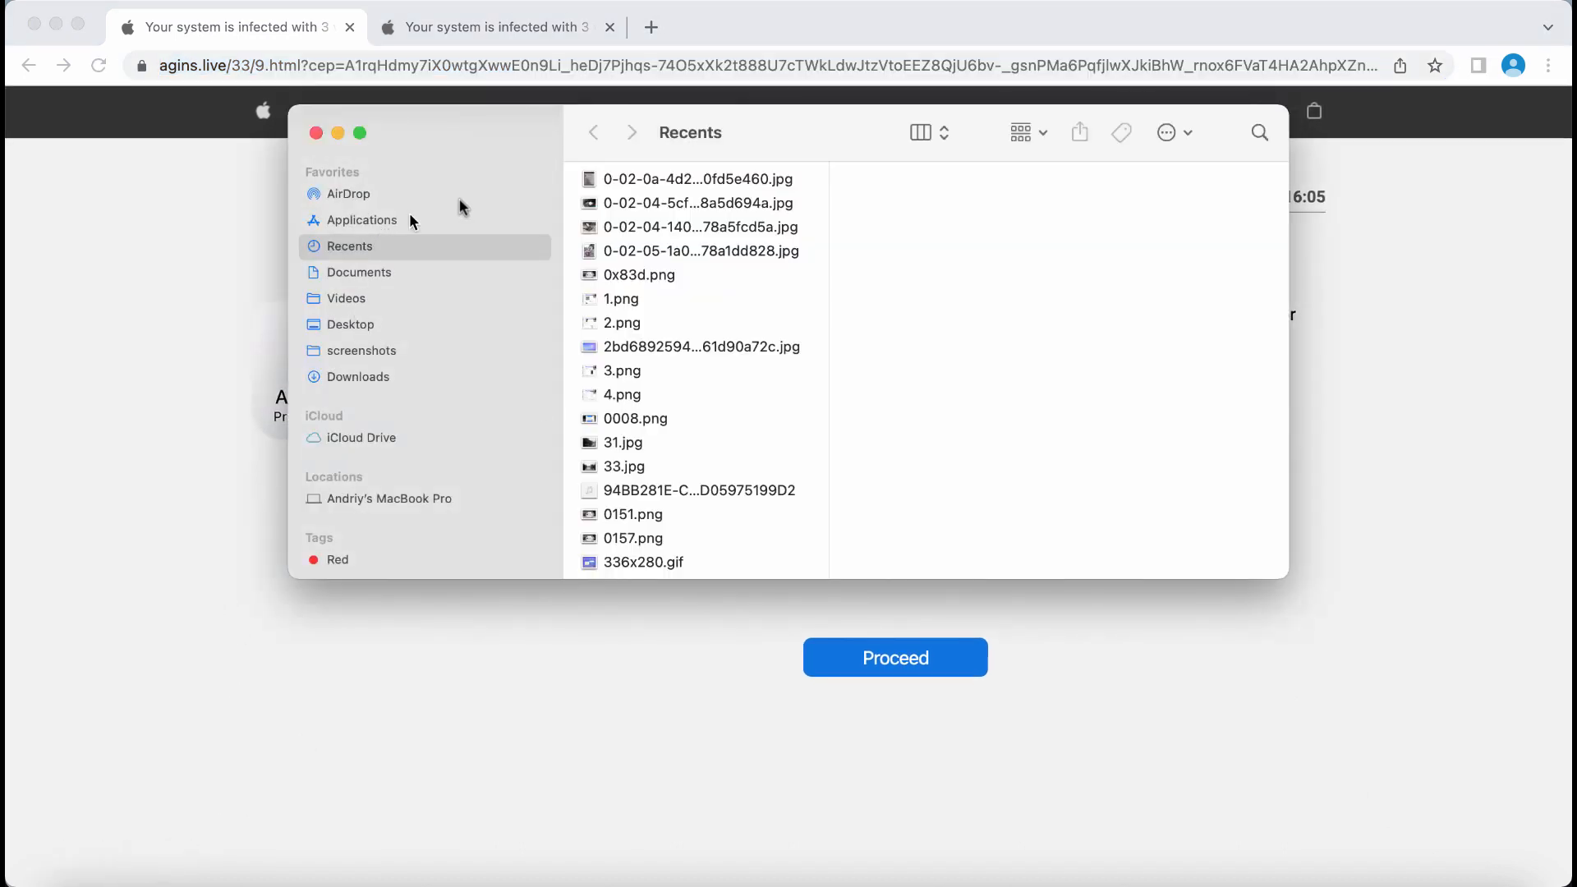
- Browse the Applications folder in Finder, scrolling down to find Combo Cleaner
click(361, 220)
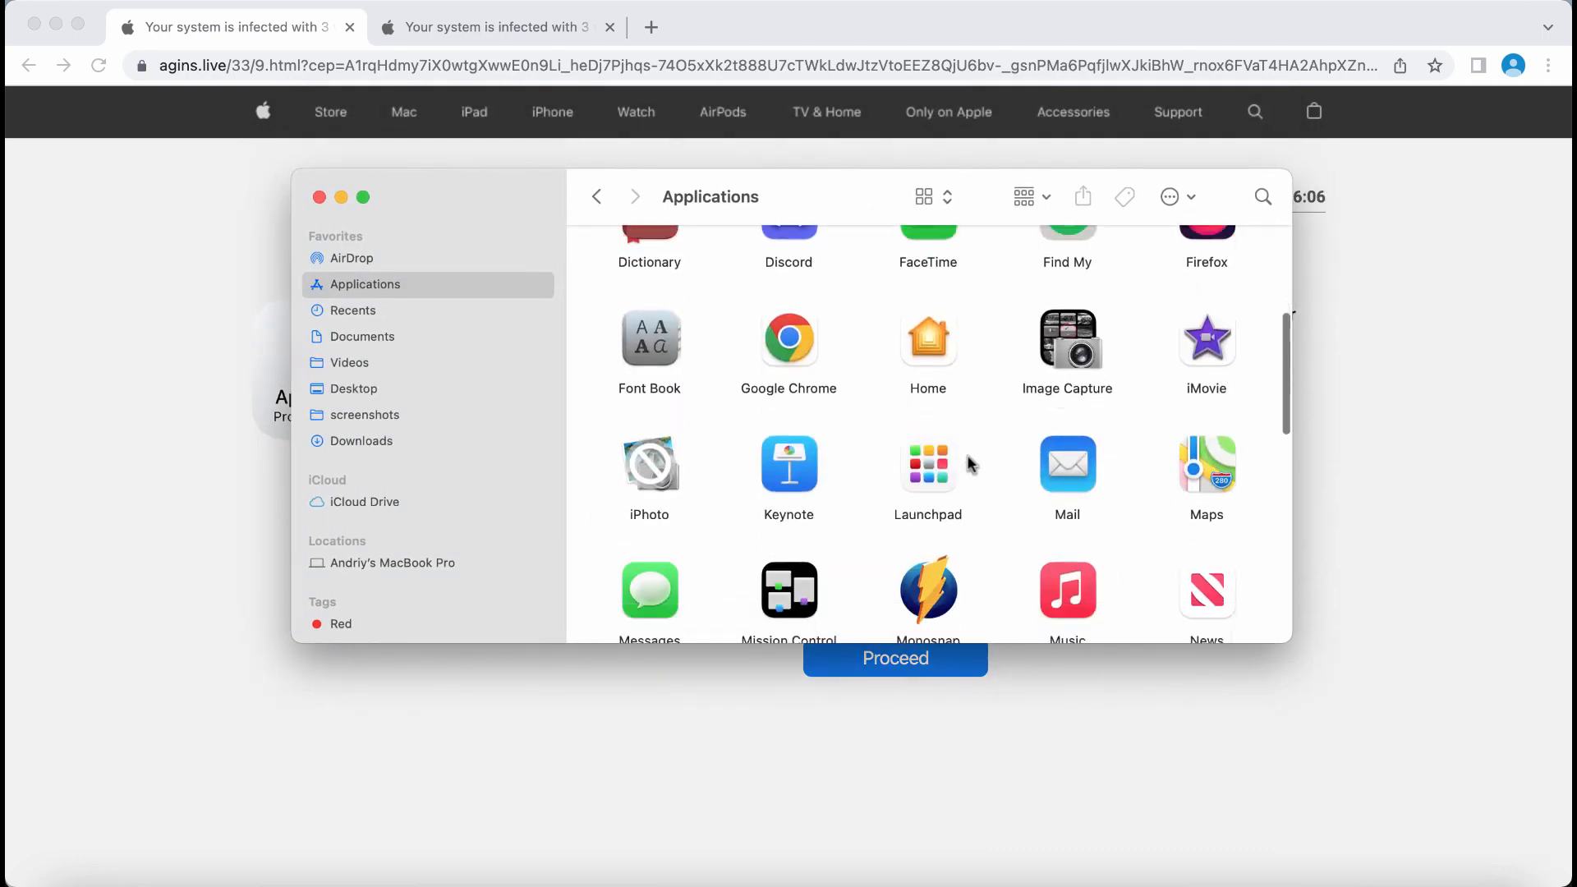
scroll(down, 3)
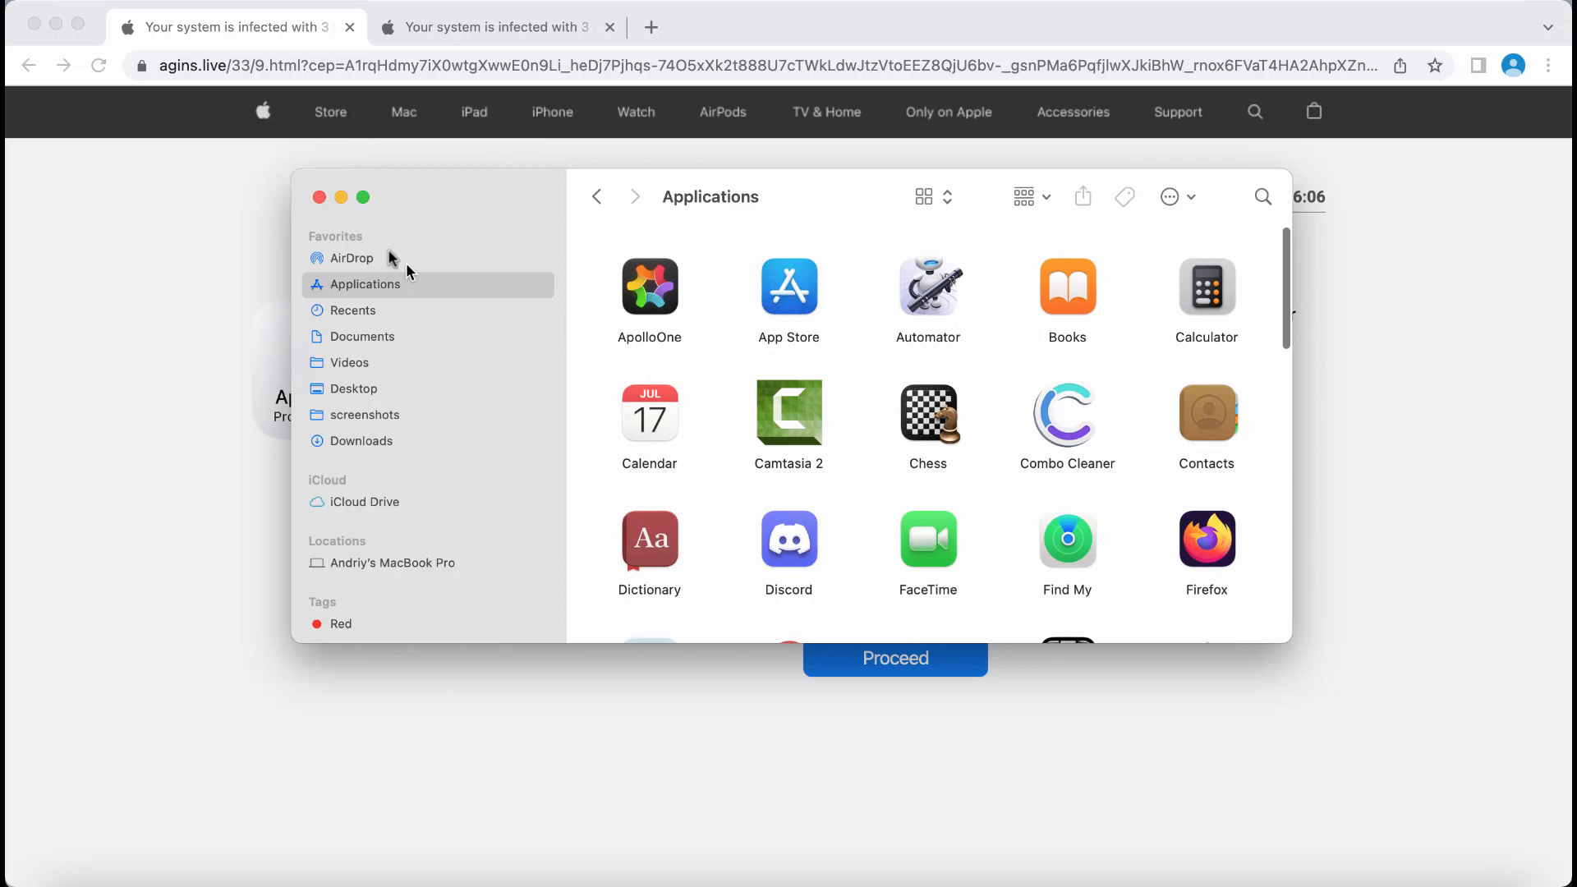
scroll(down, 3)
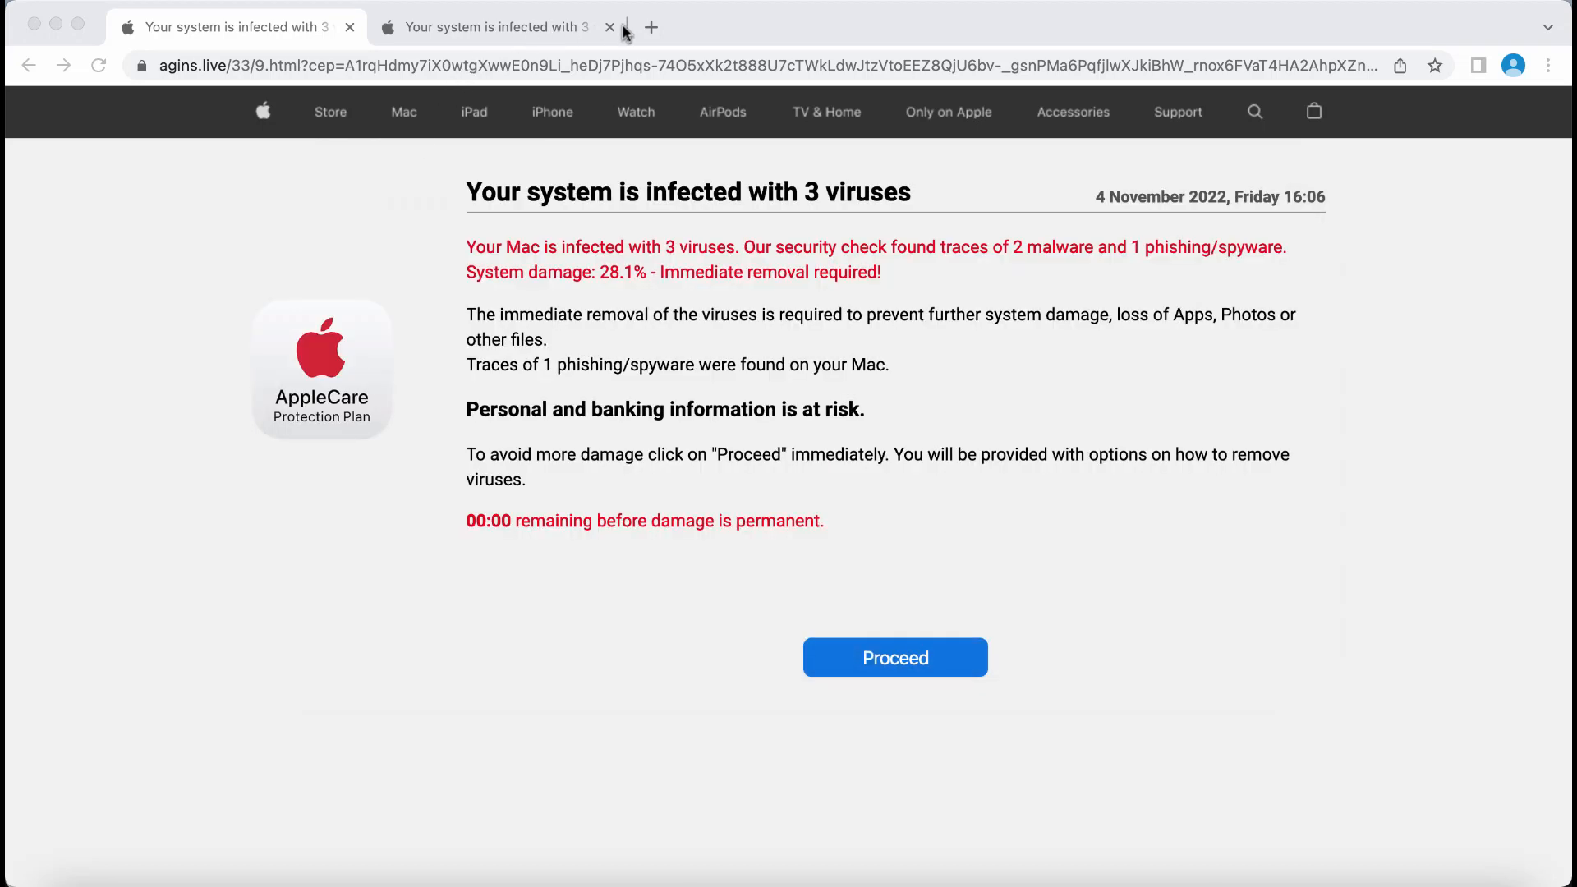
click(651, 26)
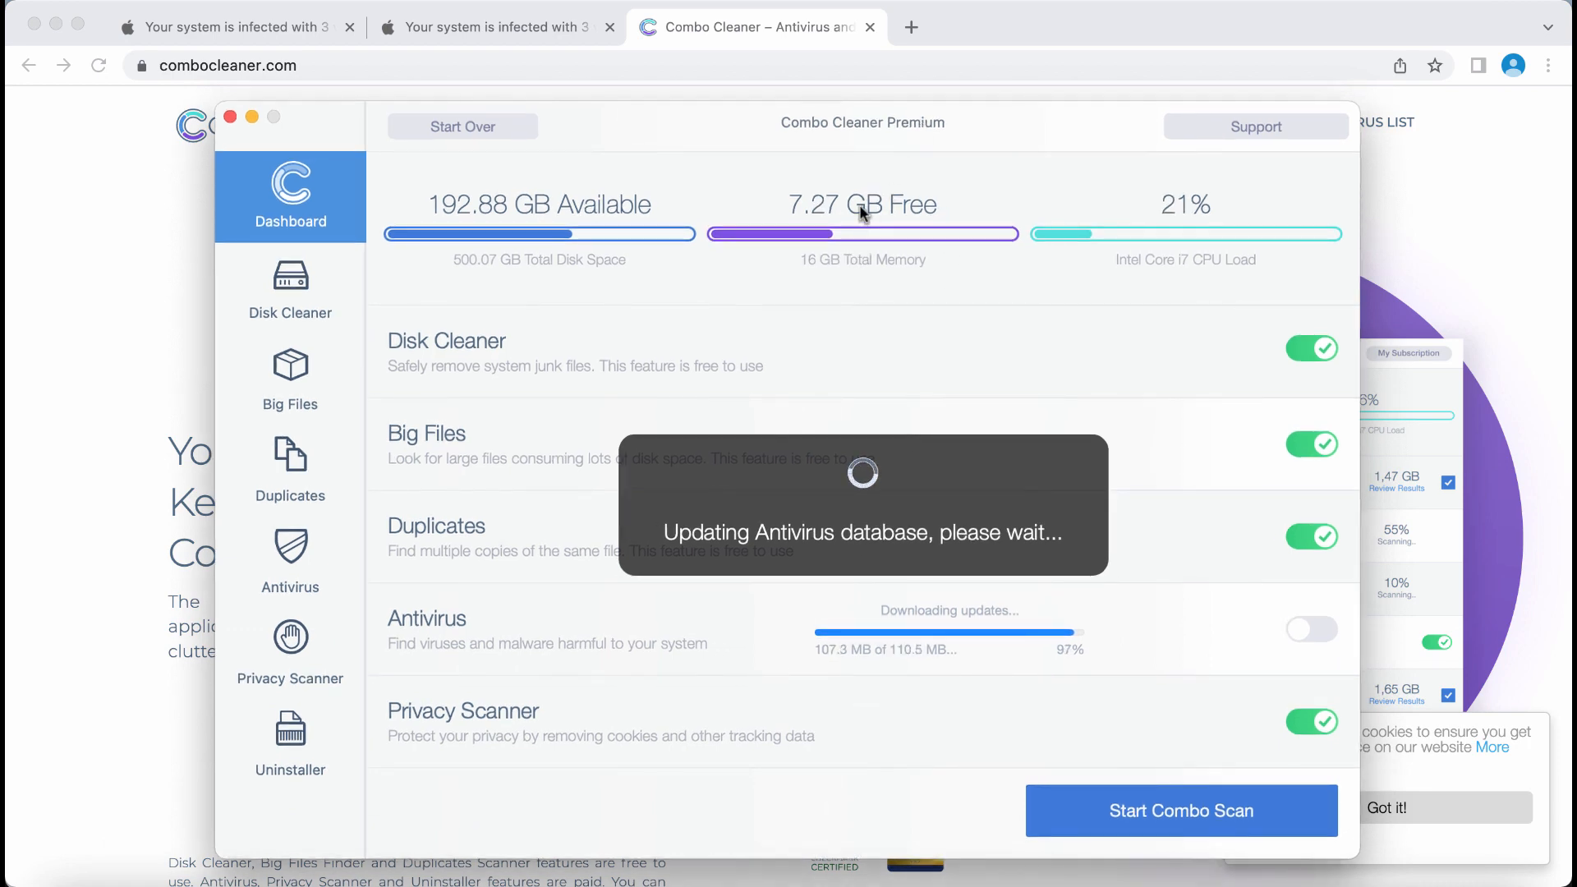
mouse_move(867, 223)
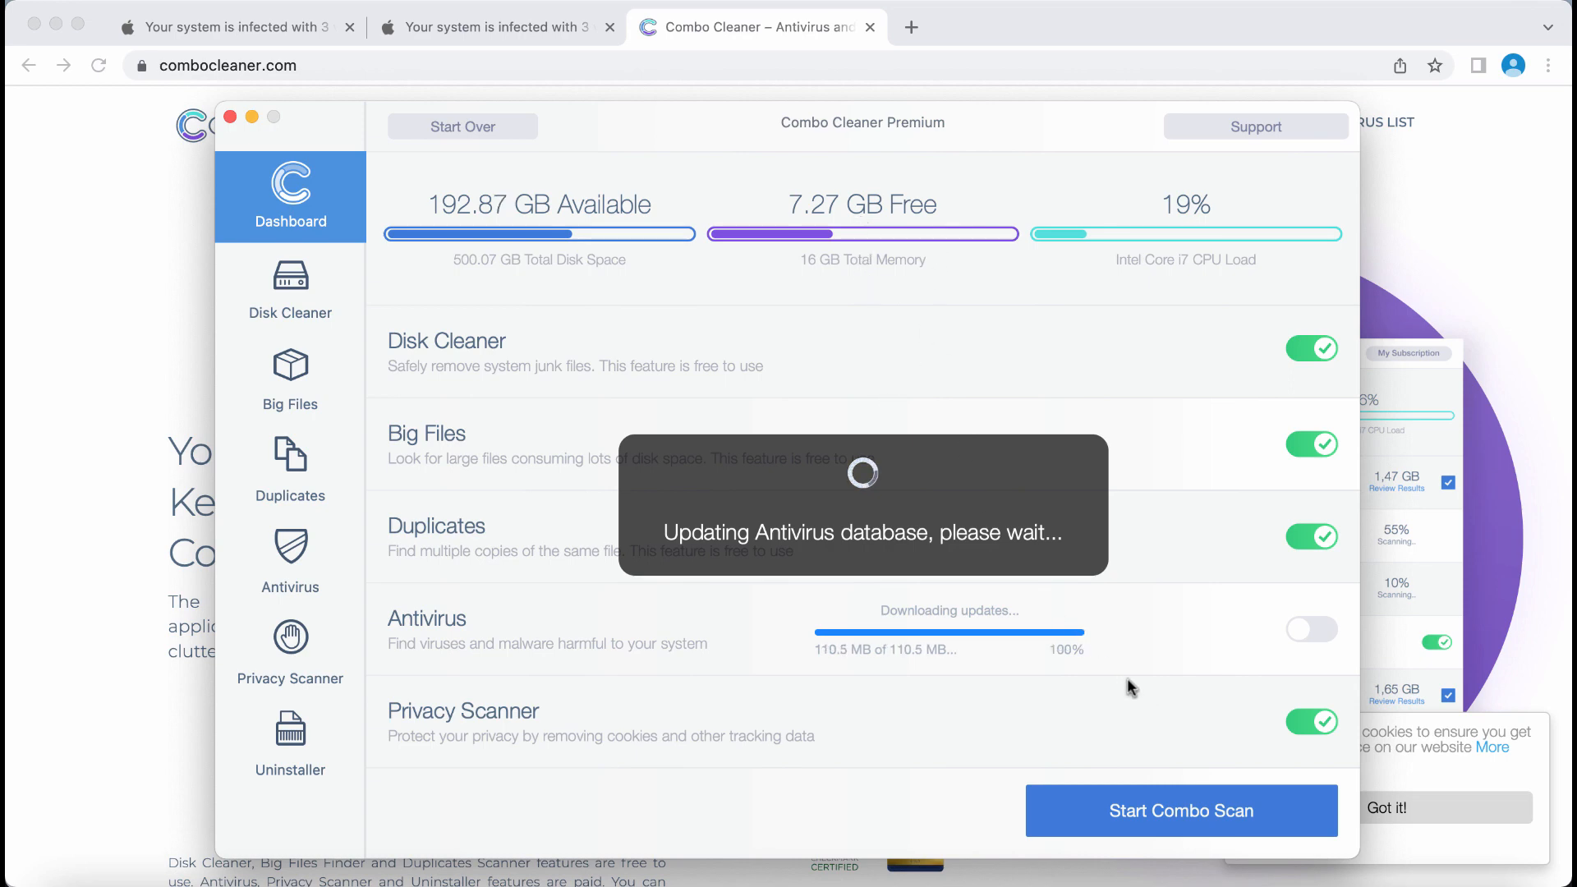
mouse_move(1213, 836)
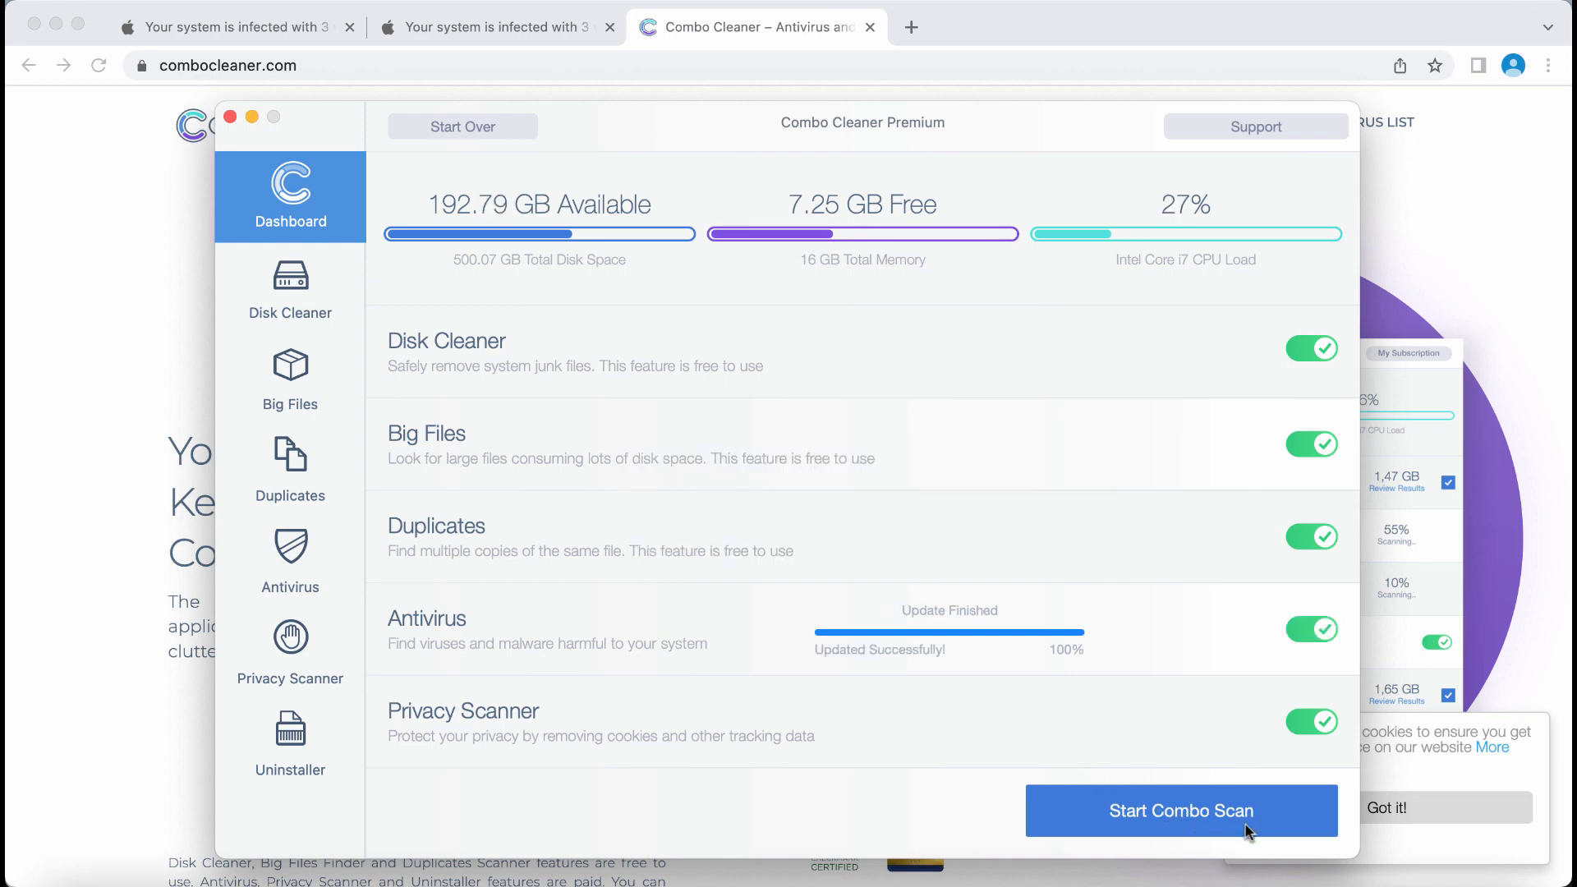
- Start the Combo Scan once the antivirus database update has finished
click(1181, 811)
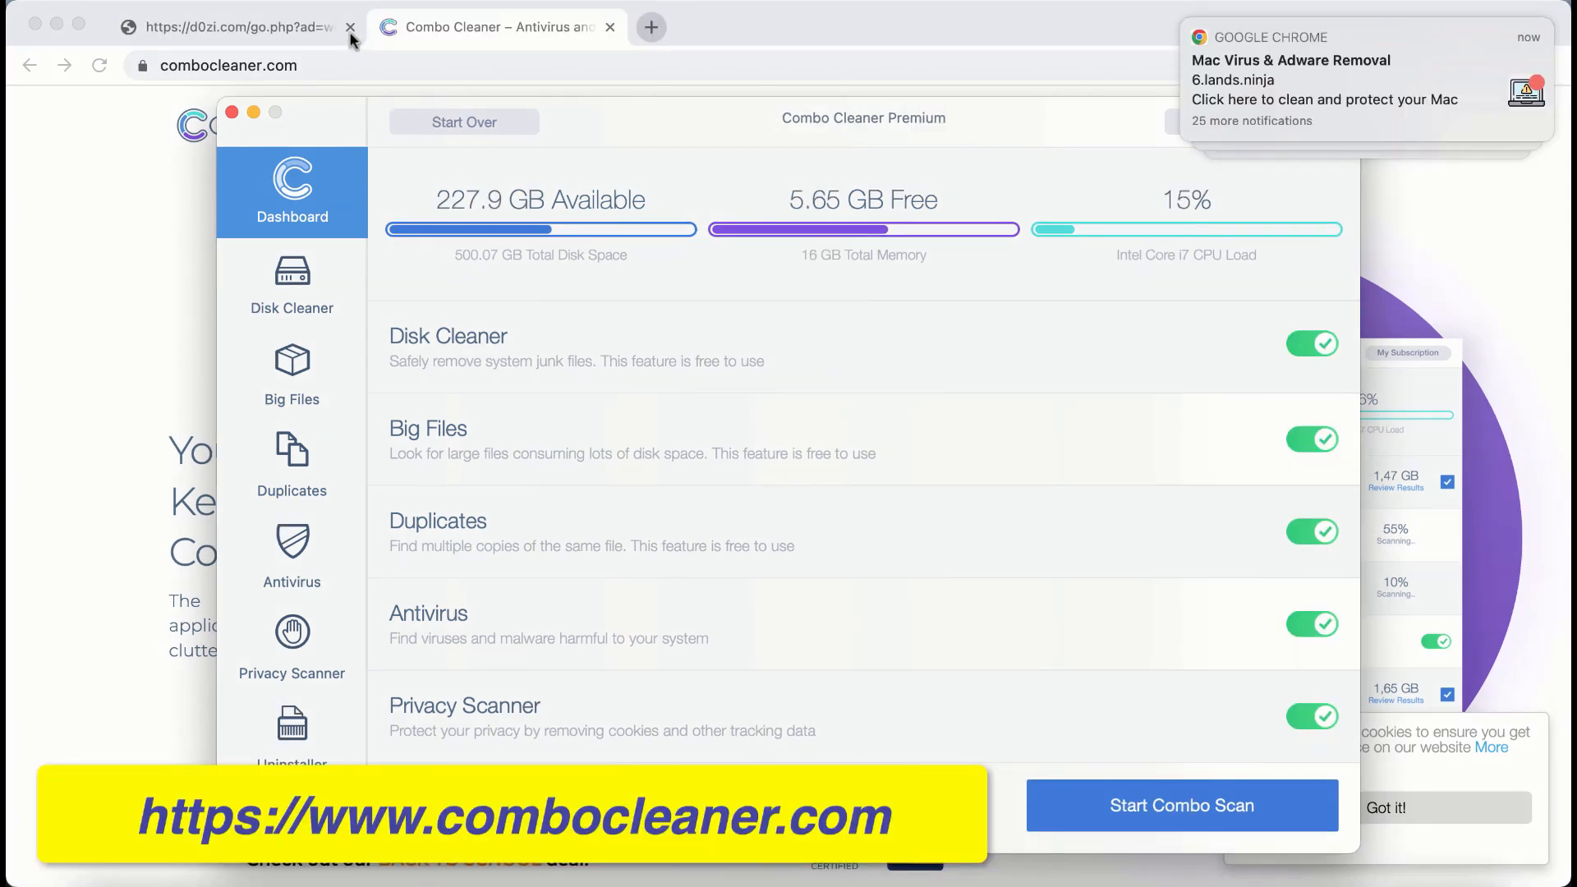
- Close the d0zi.com scam tab in Chrome and start the Combo Scan
click(350, 27)
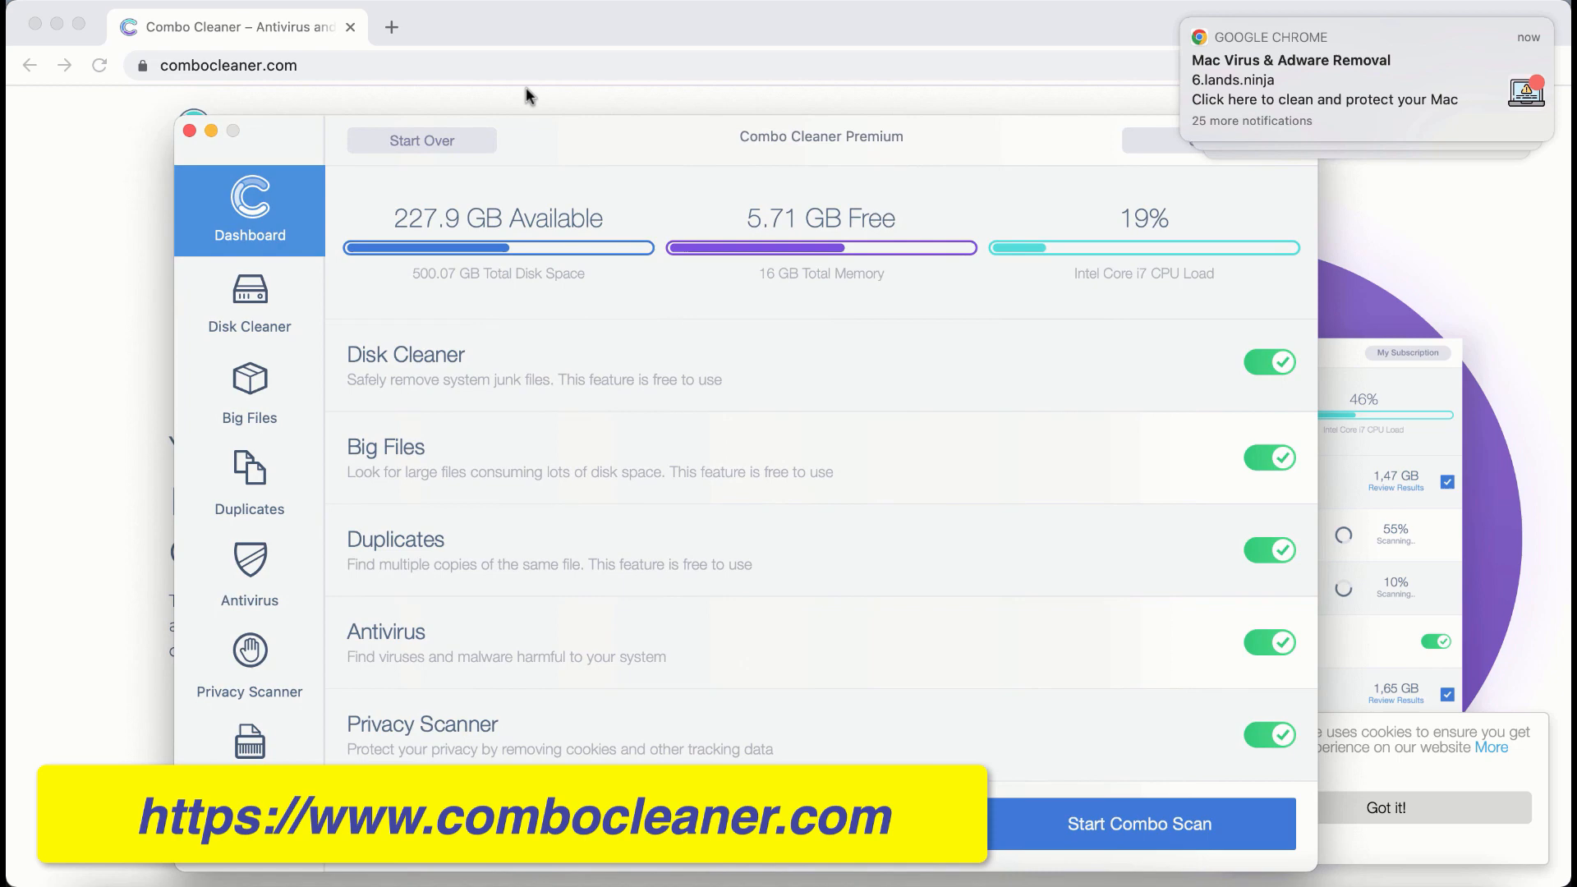
mouse_move(529, 55)
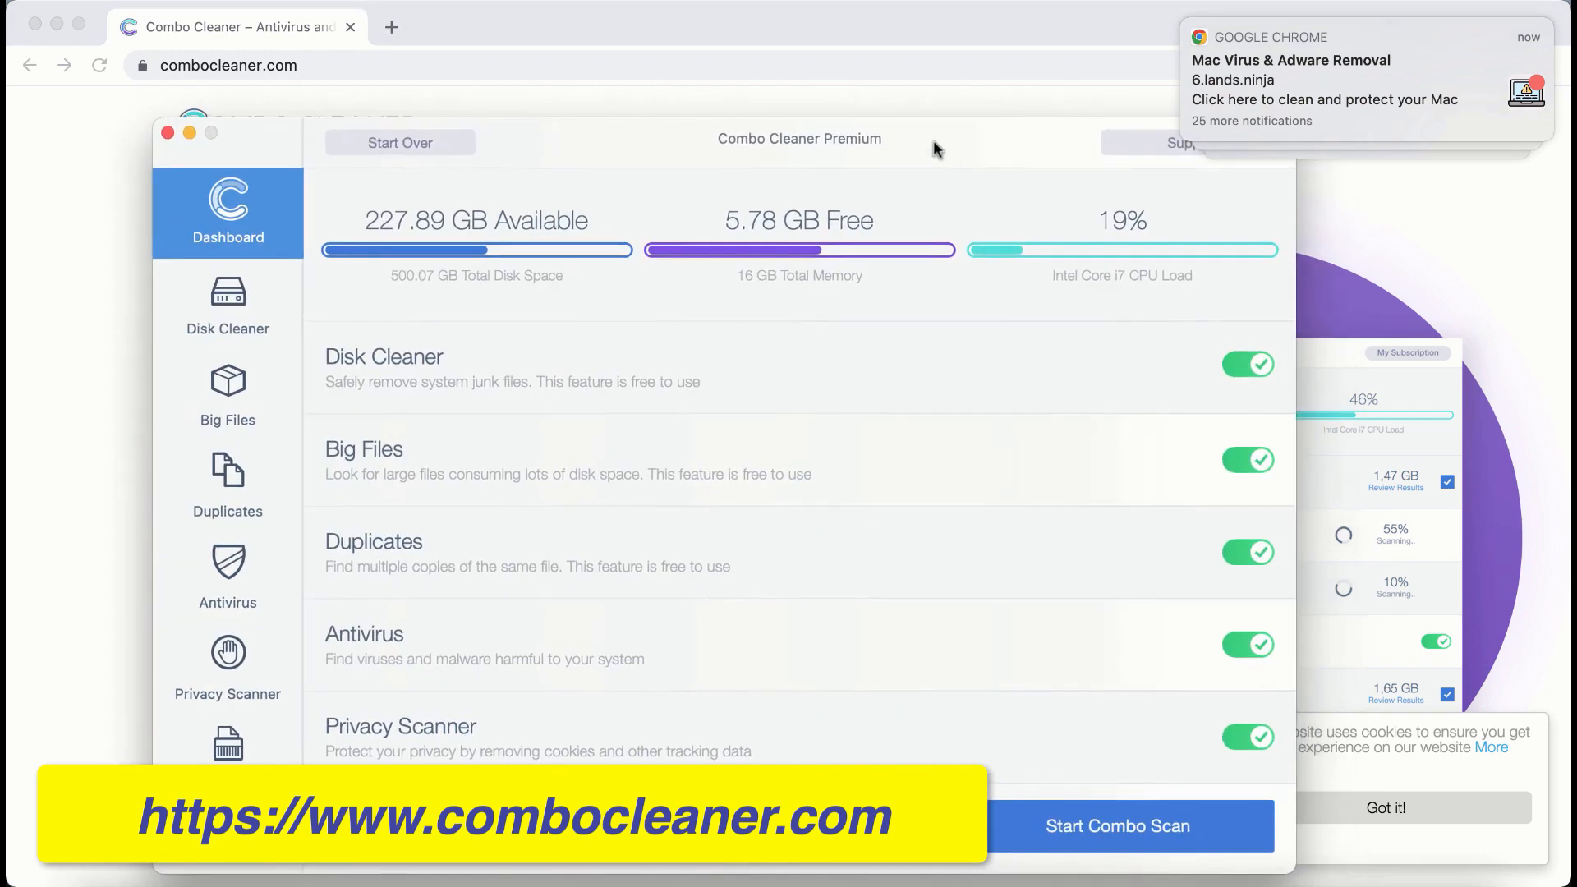
mouse_move(815, 181)
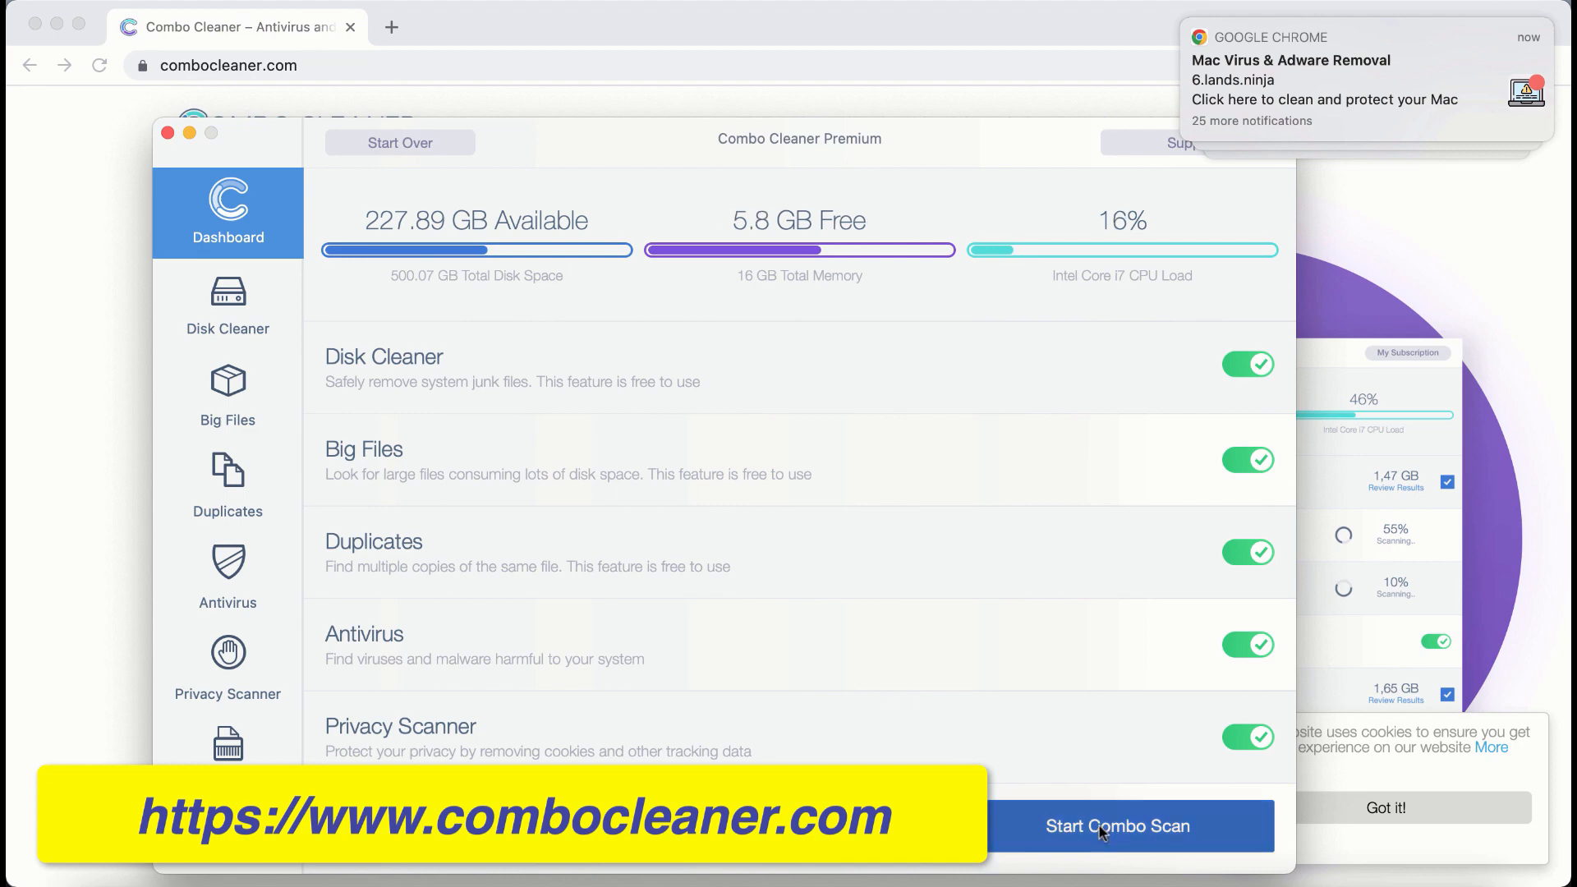
click(1117, 826)
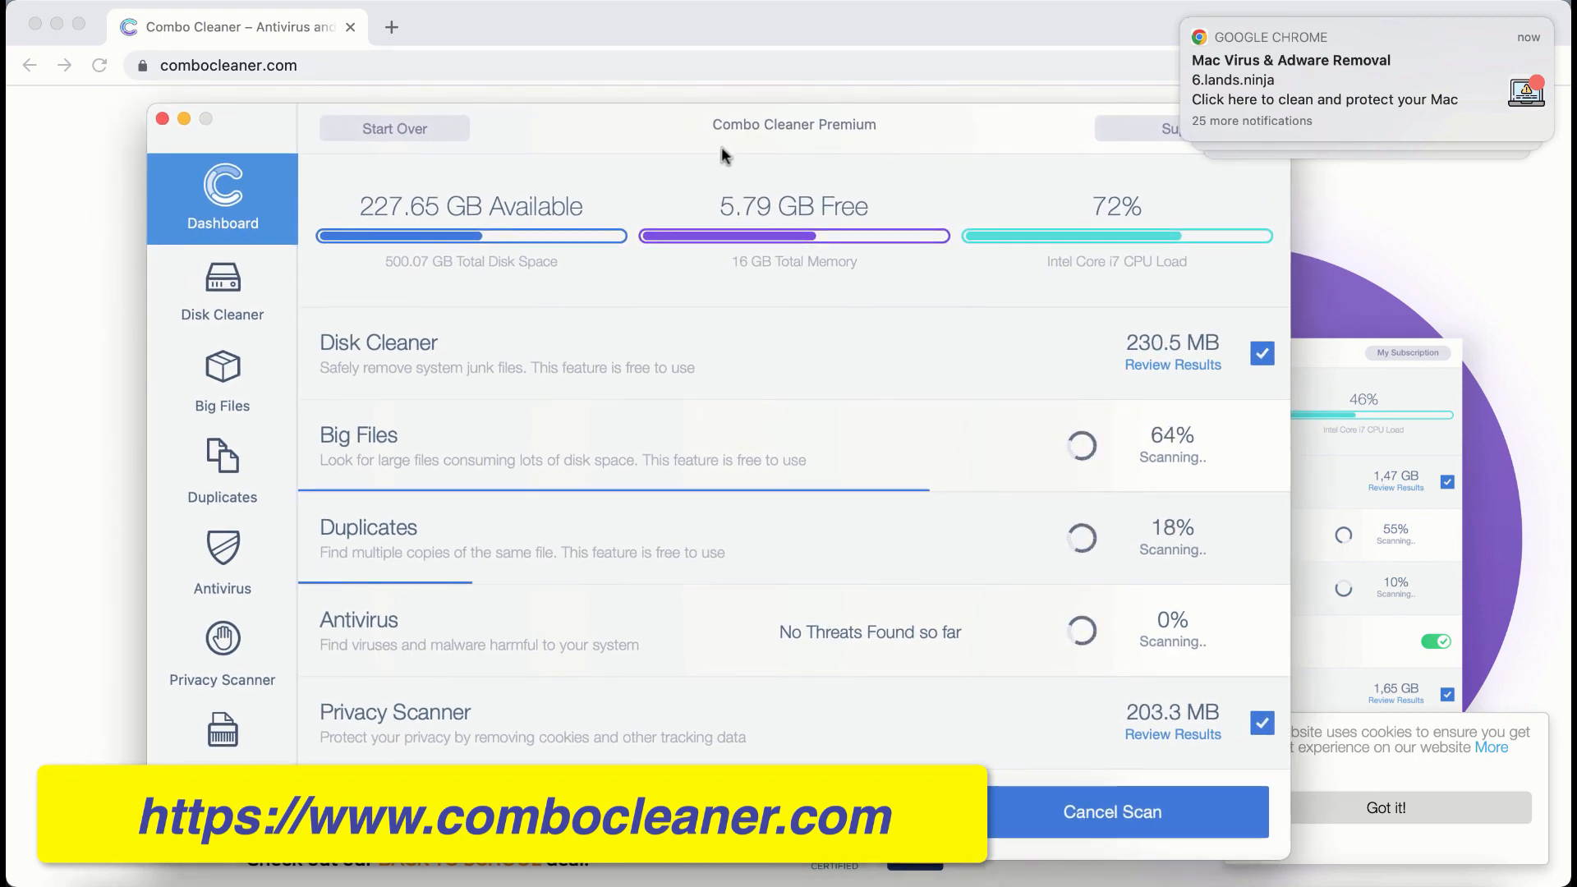
mouse_move(800, 165)
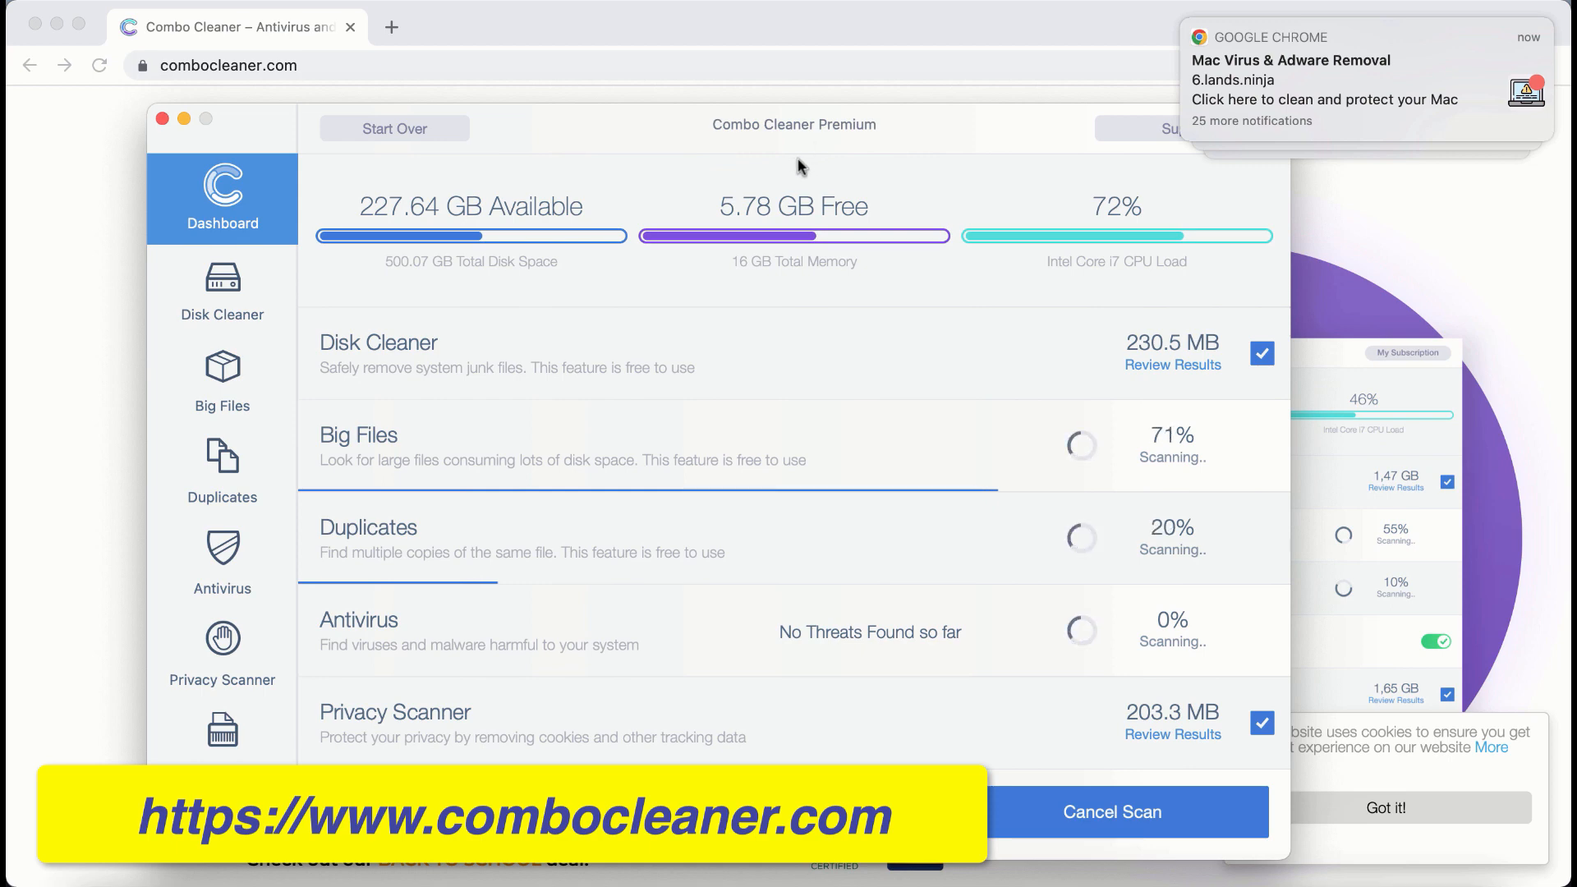
- View the Disk Cleaner findings of caches, logs and trash while the scan runs
click(222, 293)
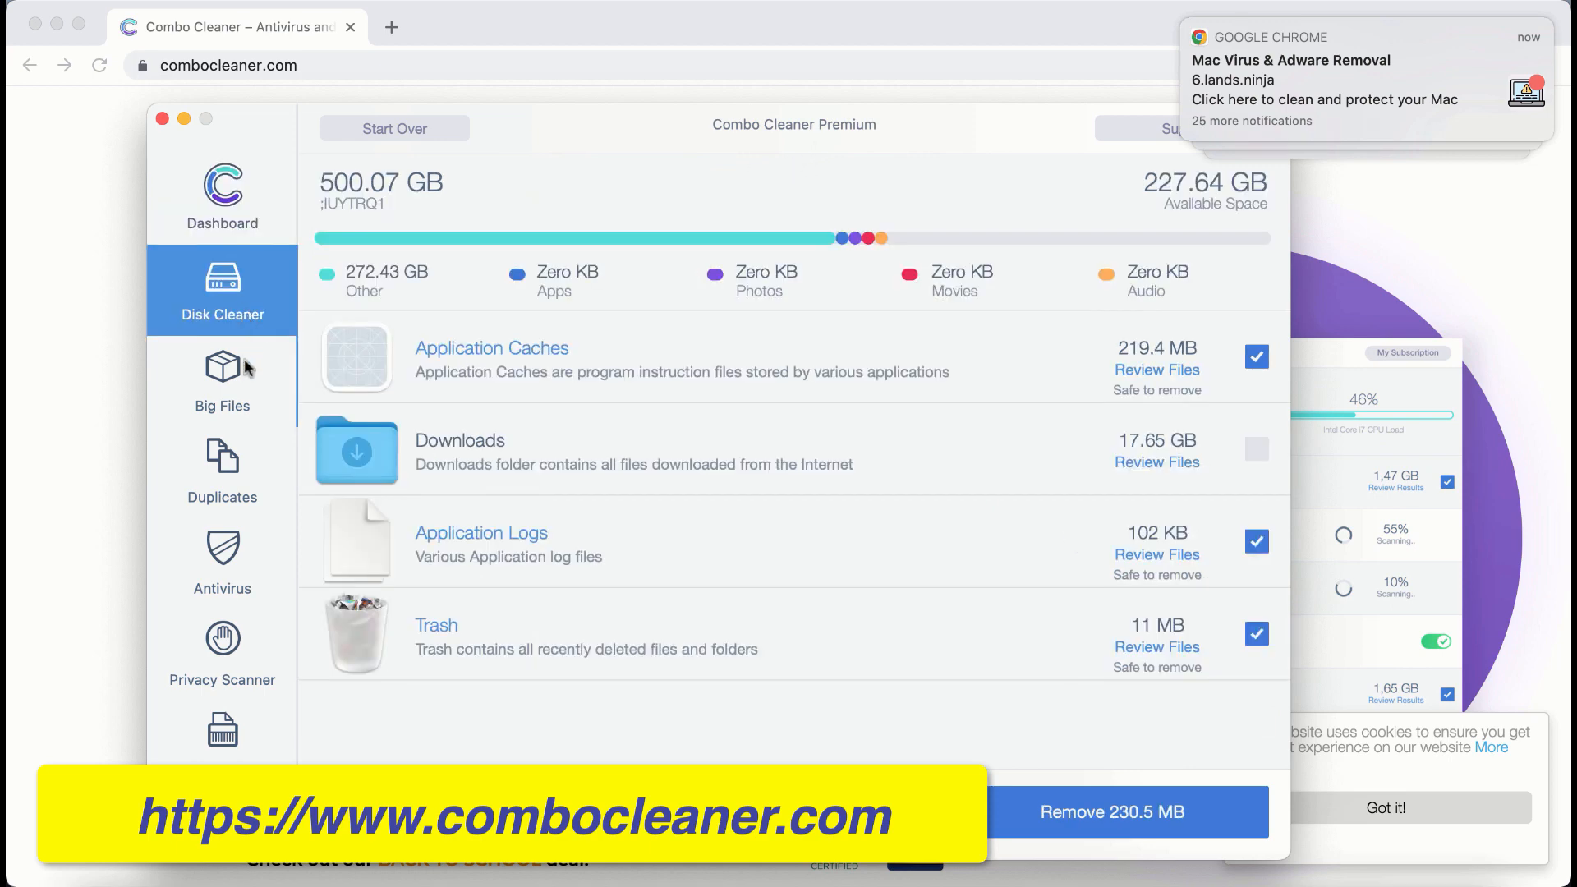
- Check Duplicates and Disk Cleaner progress, then return to the Dashboard scan overview
click(221, 469)
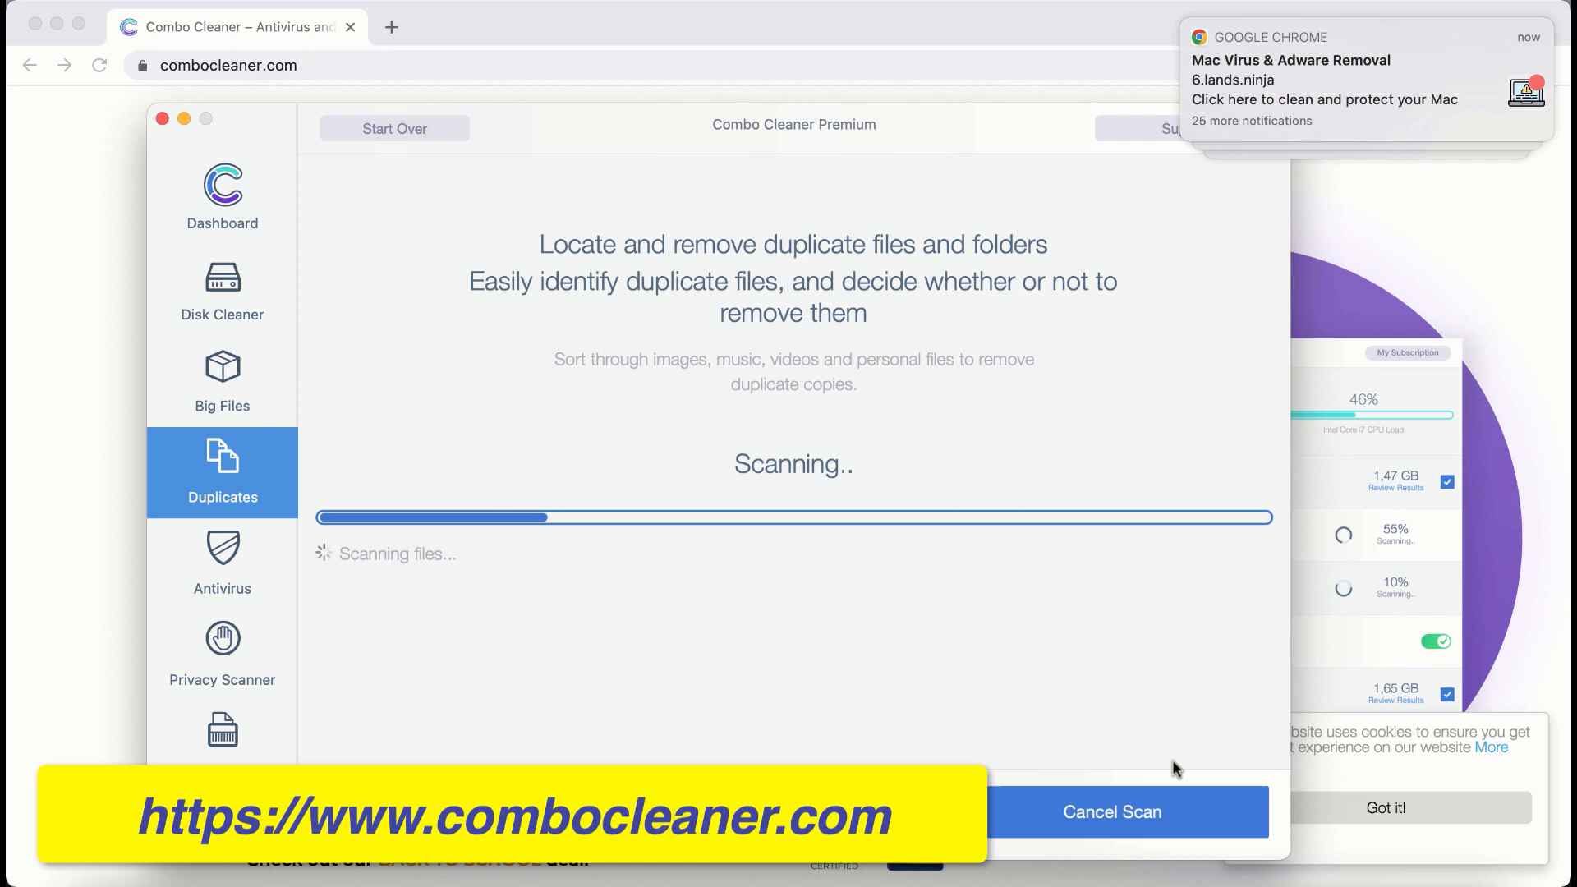
mouse_move(243, 287)
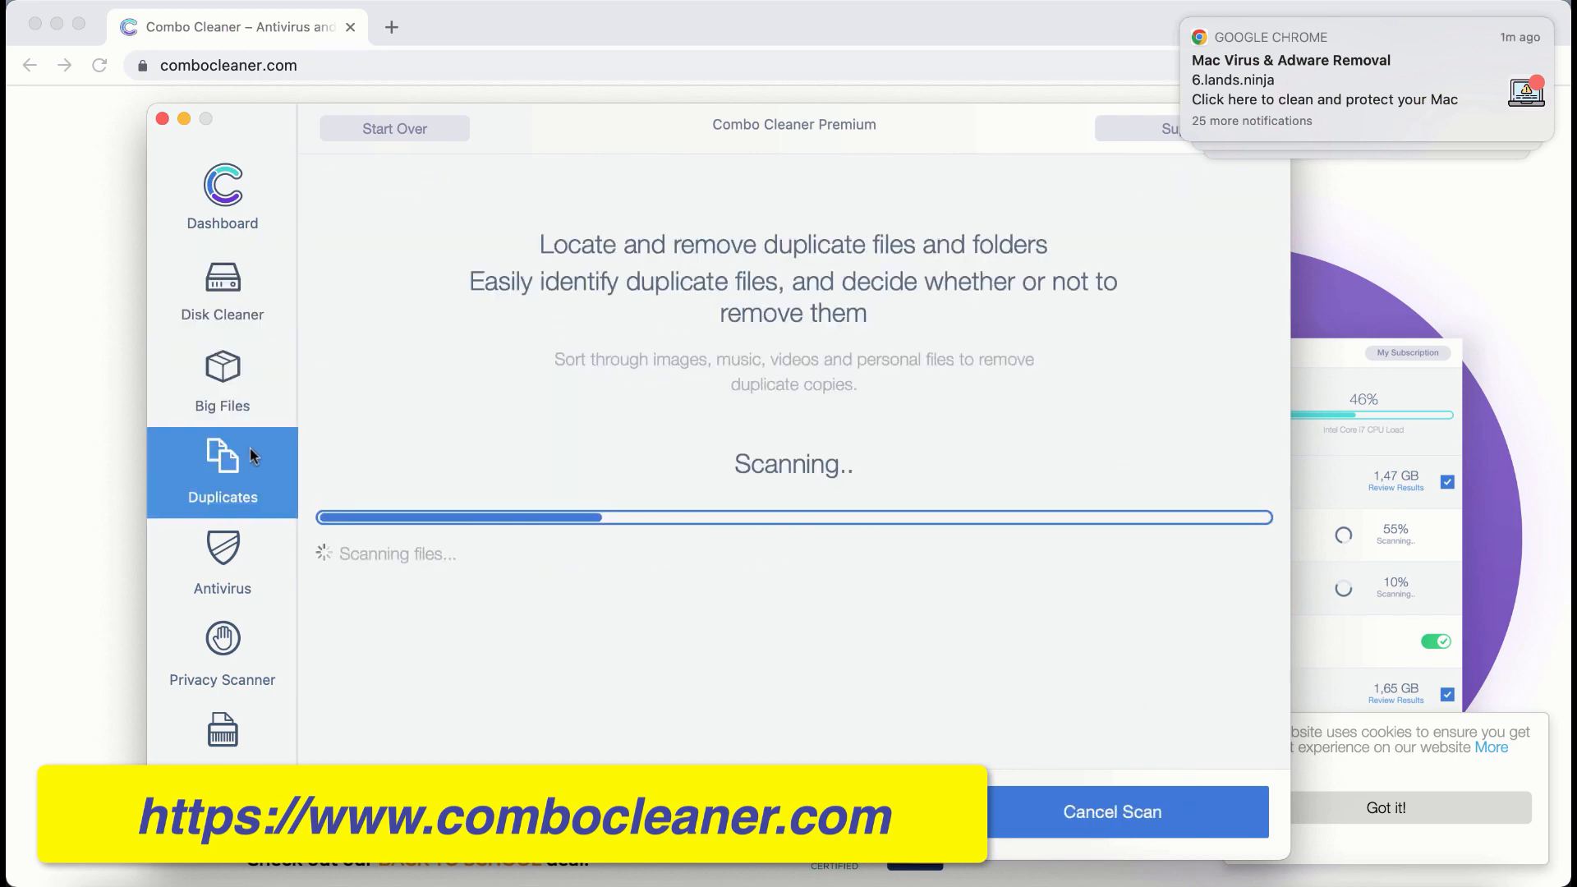
click(222, 289)
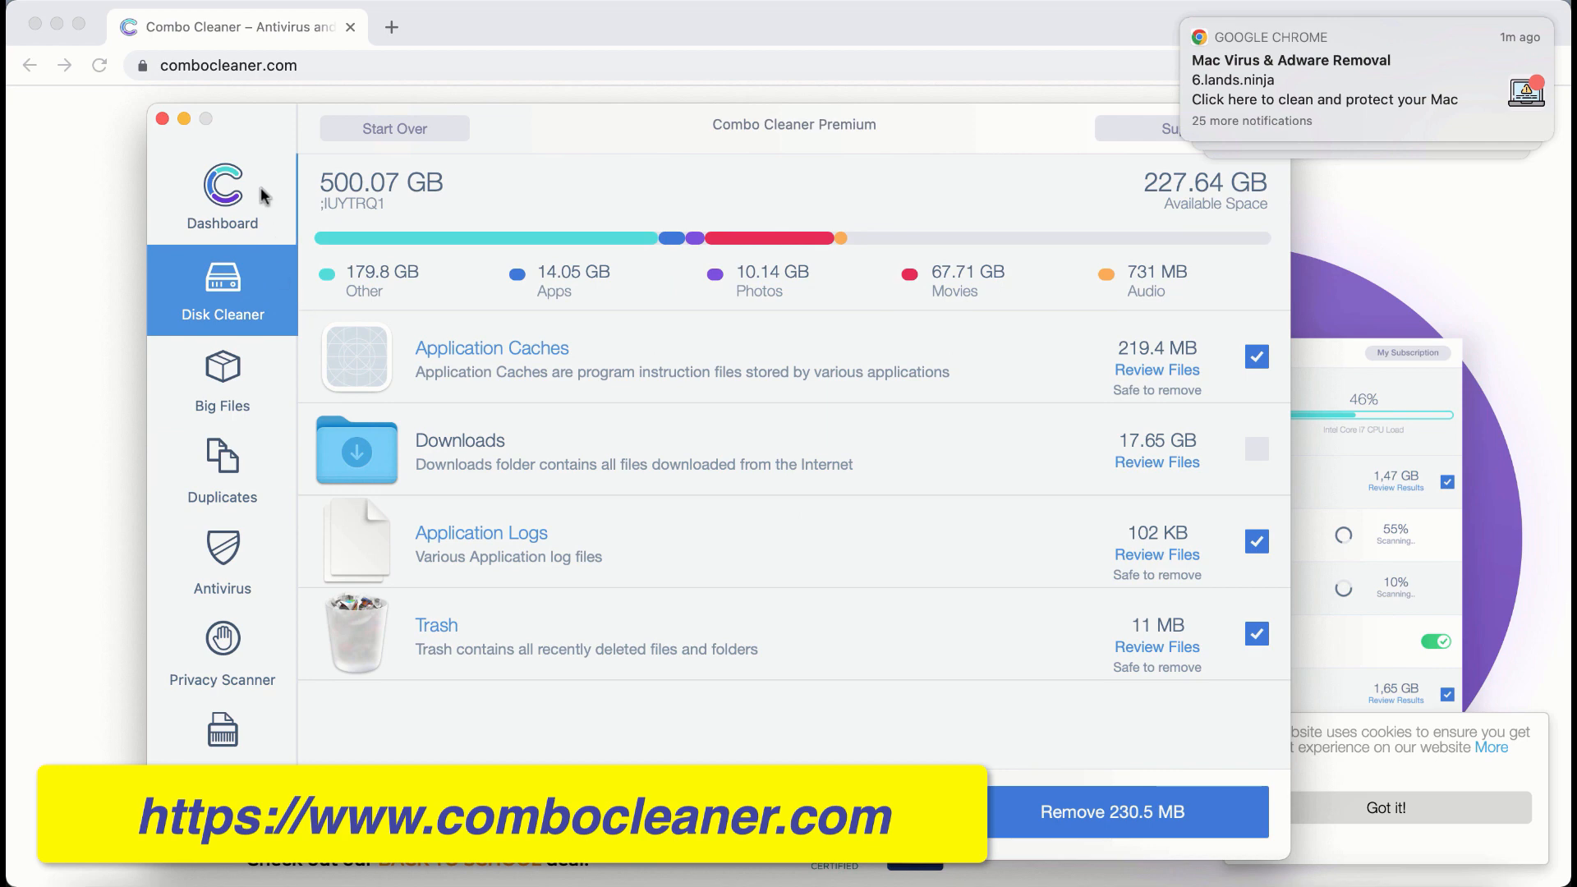
click(222, 470)
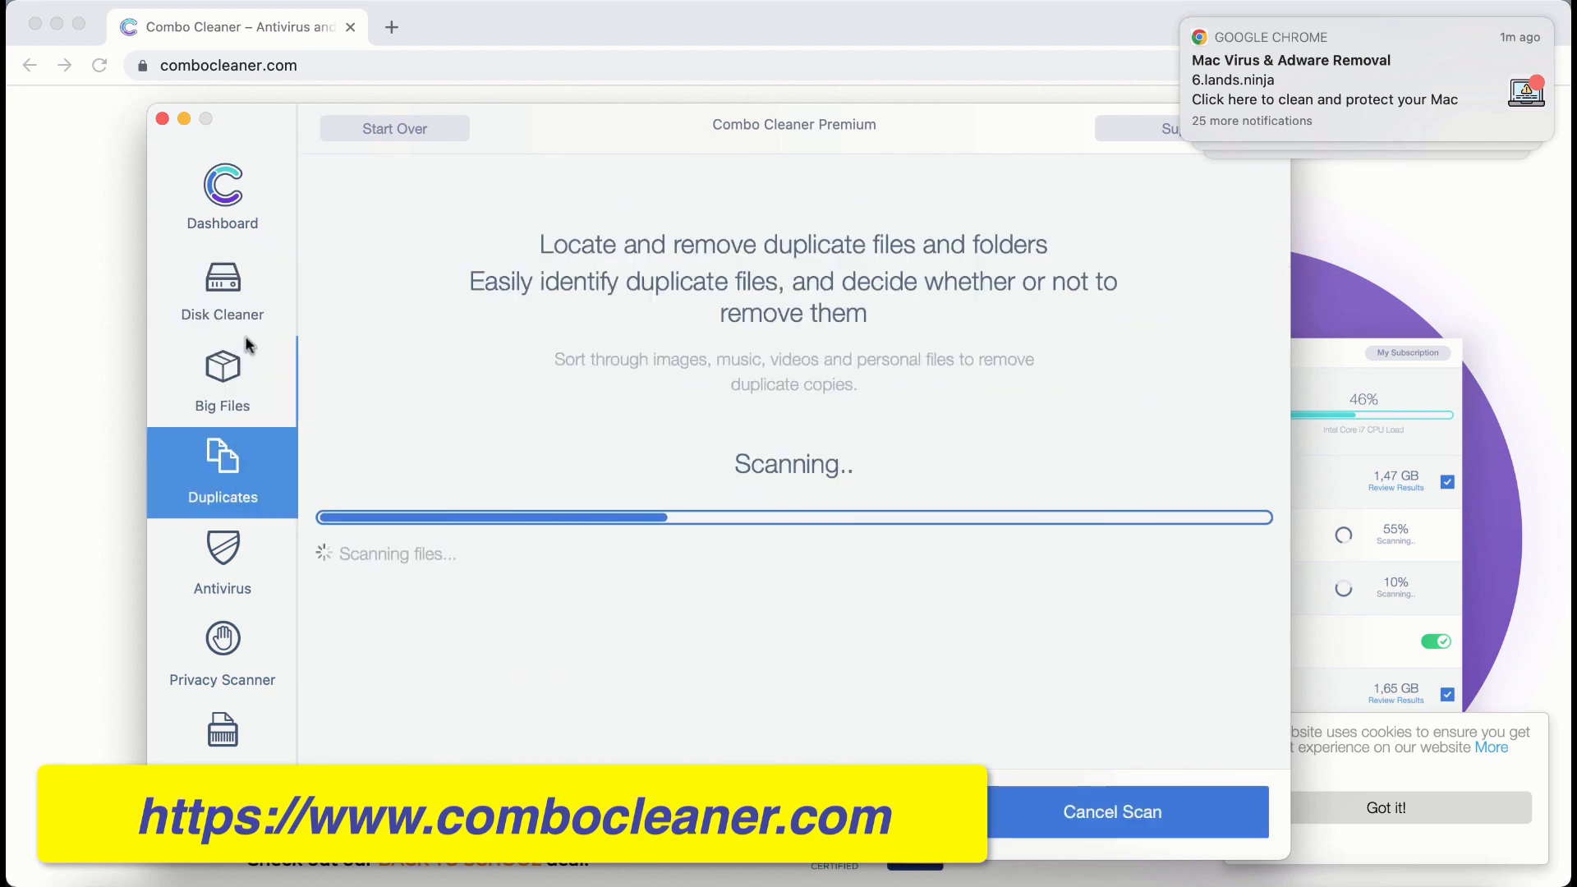
click(222, 197)
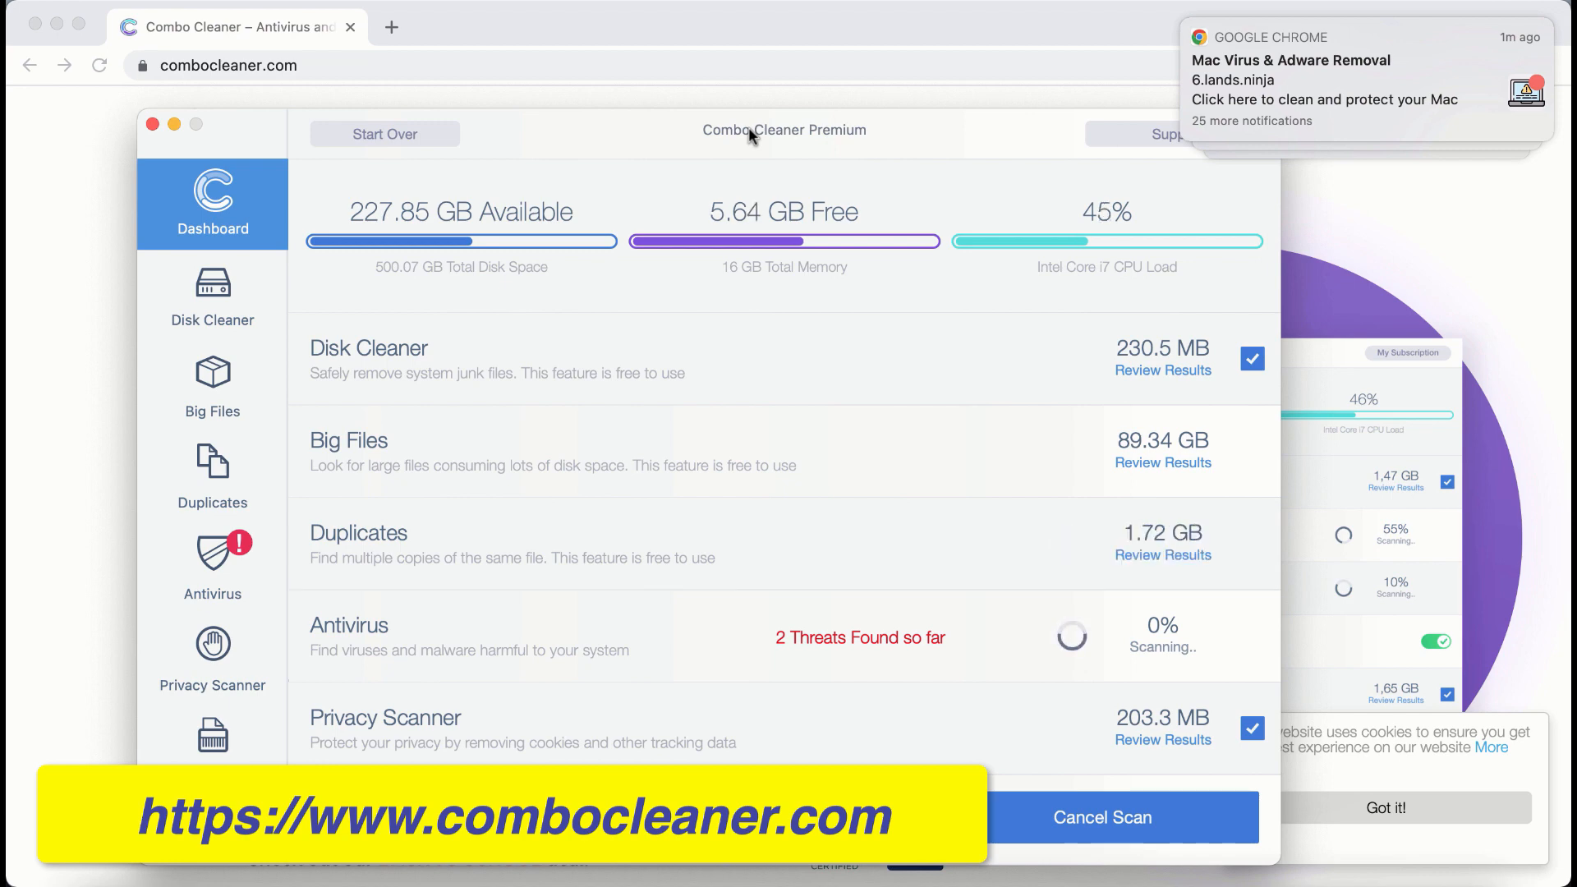
mouse_move(552, 576)
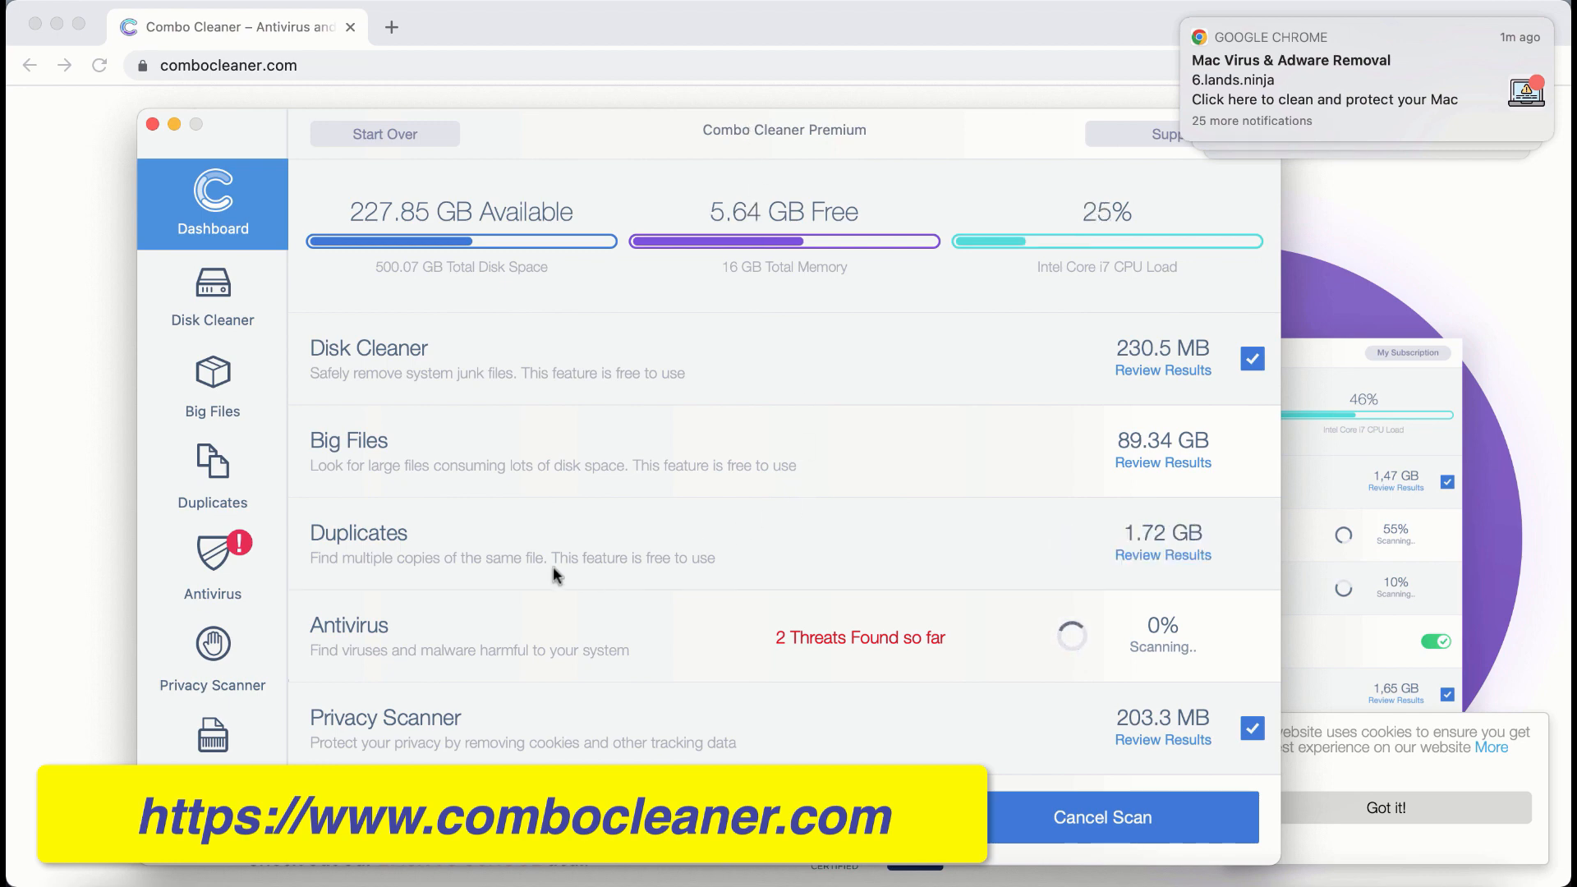
- Show the Antivirus results listing infected virus and adware files in Downloads
click(212, 568)
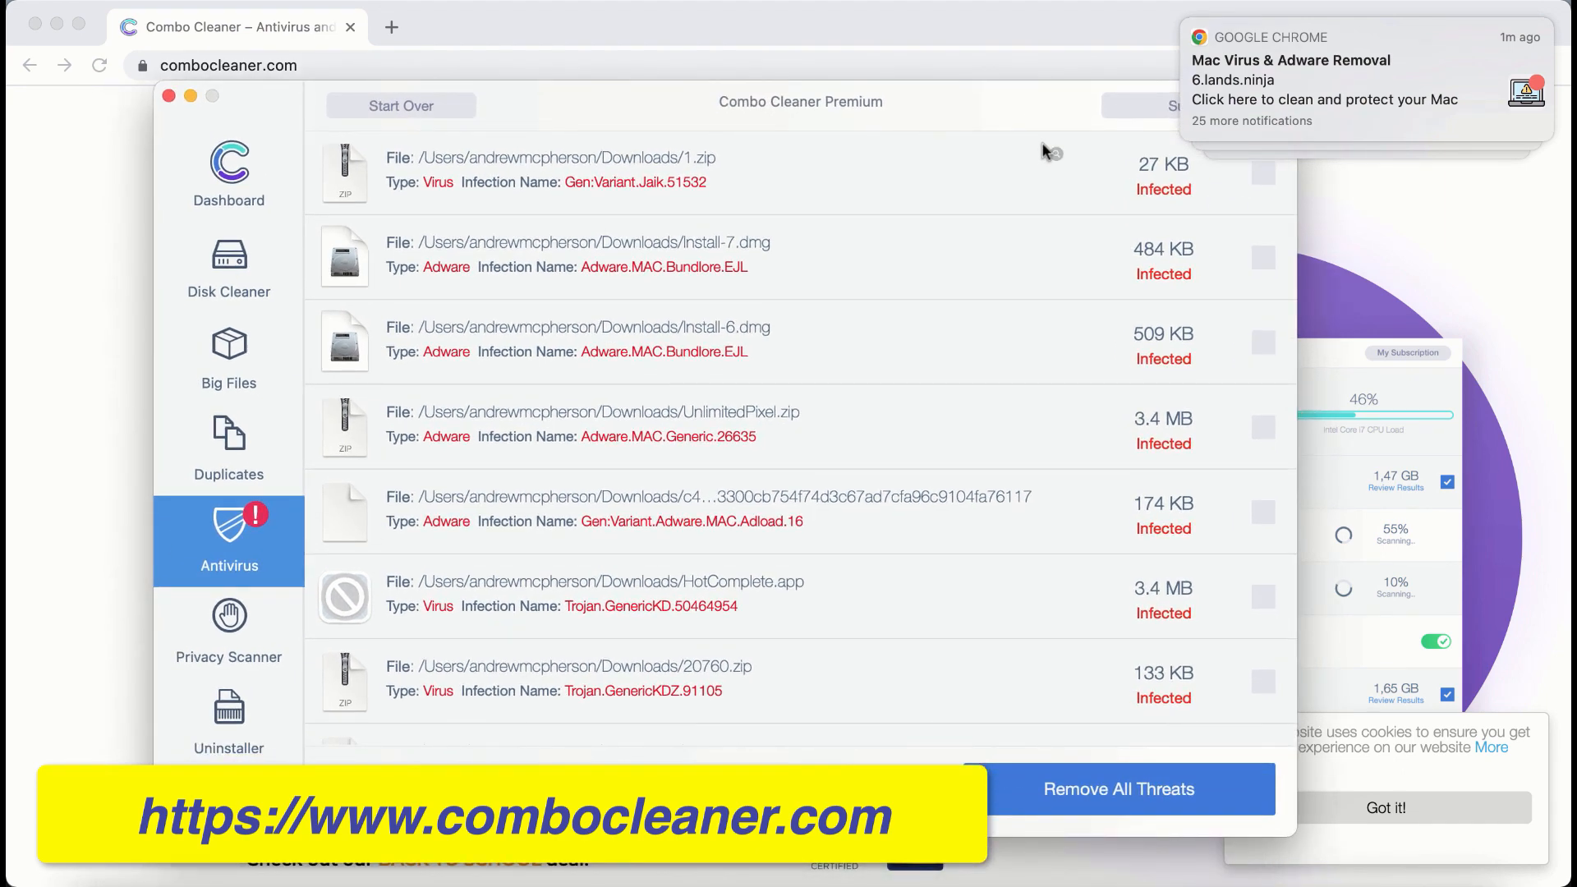
mouse_move(1048, 154)
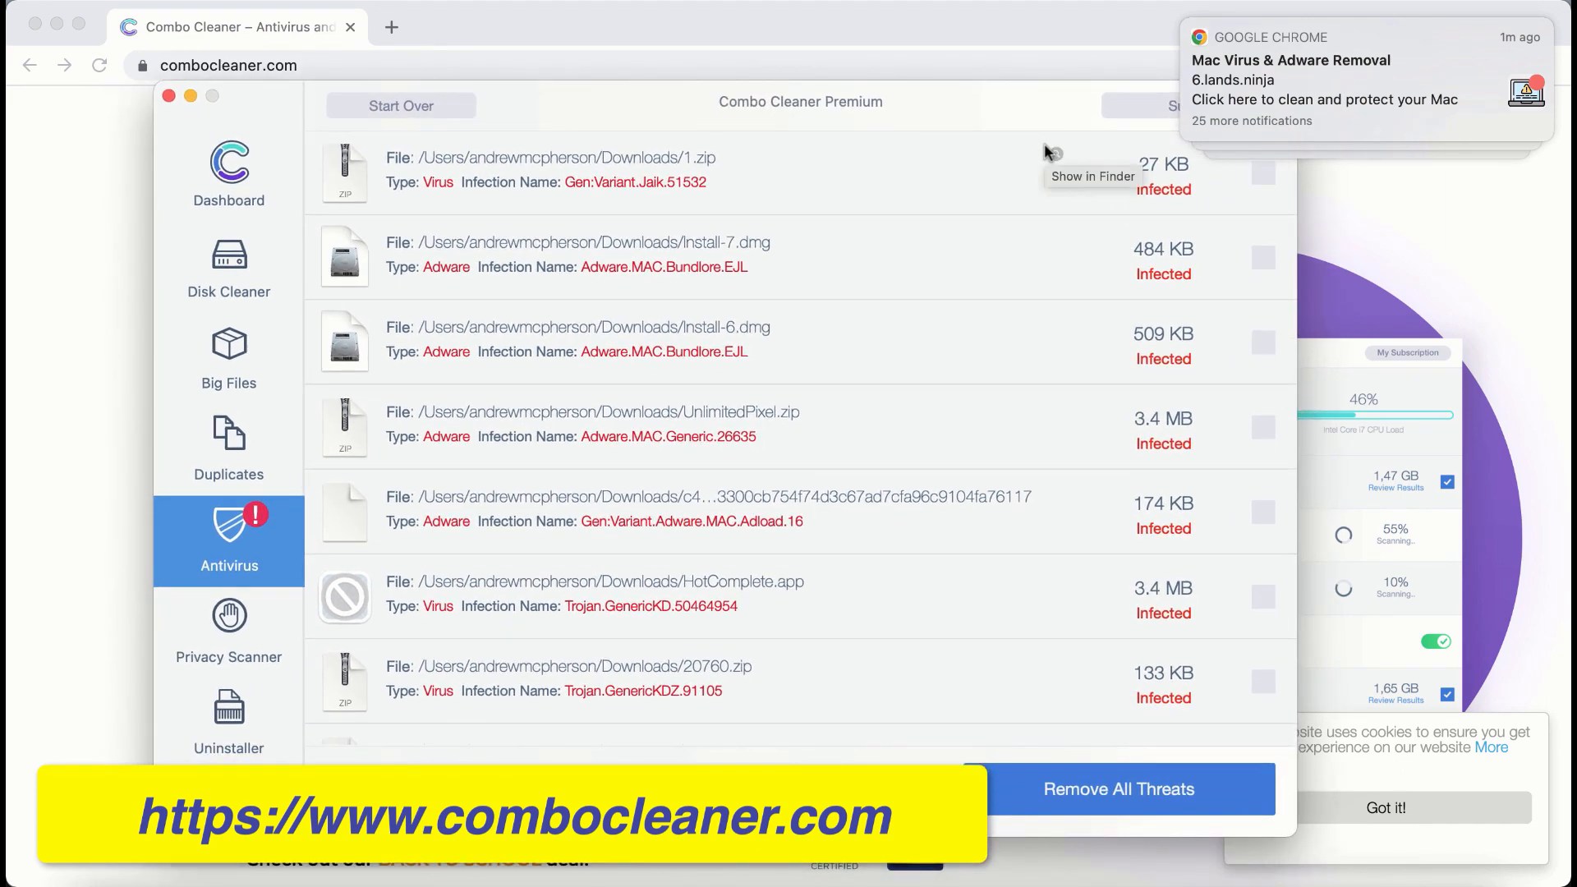
mouse_move(966, 381)
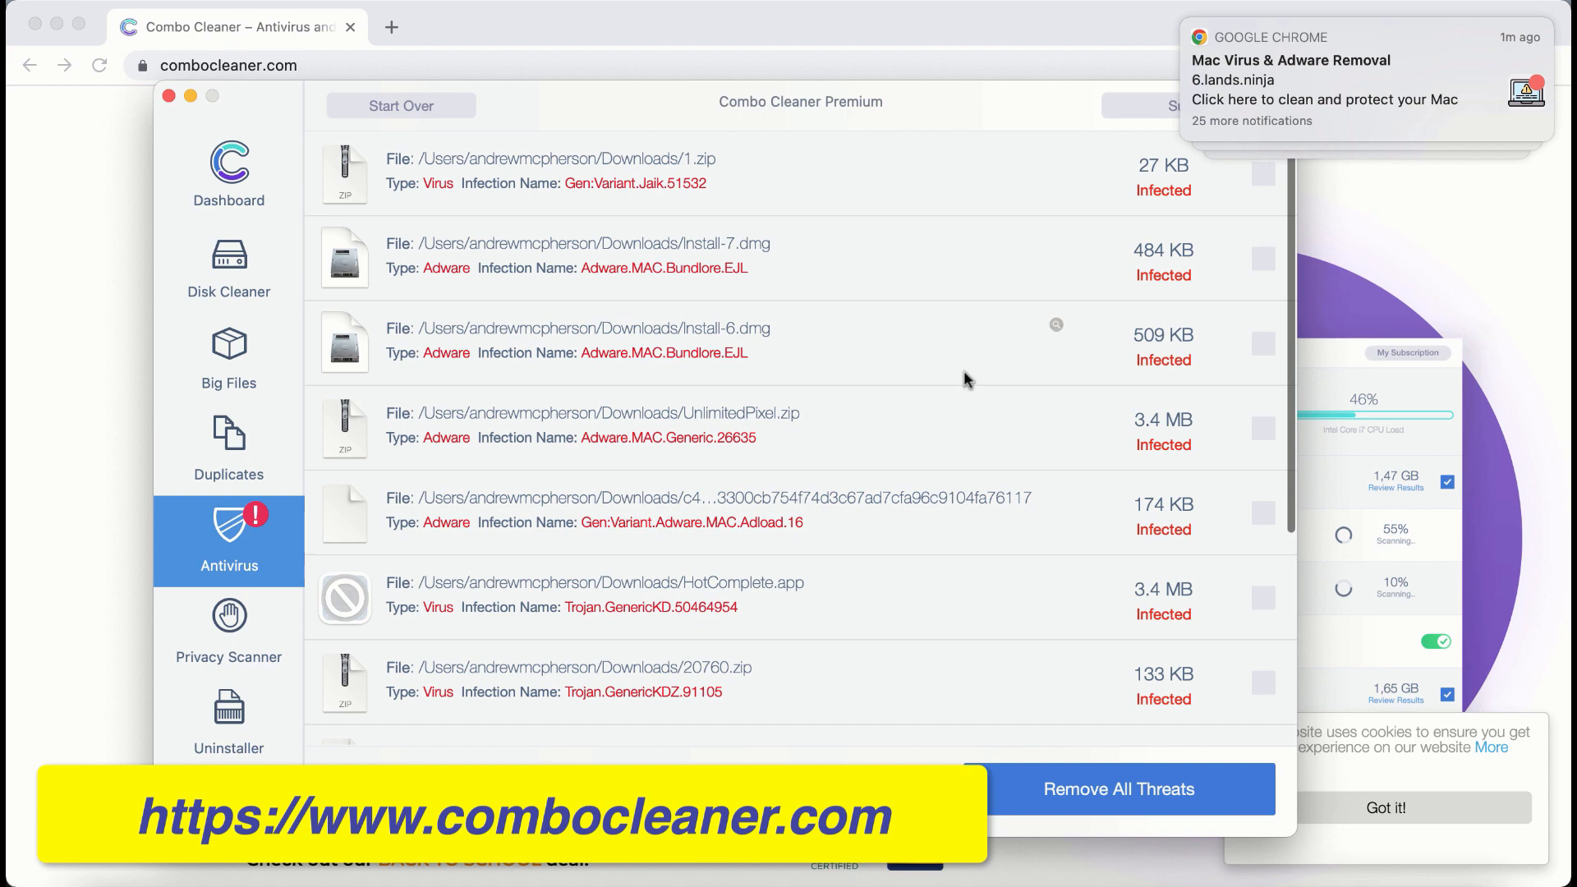
scroll(down, 3)
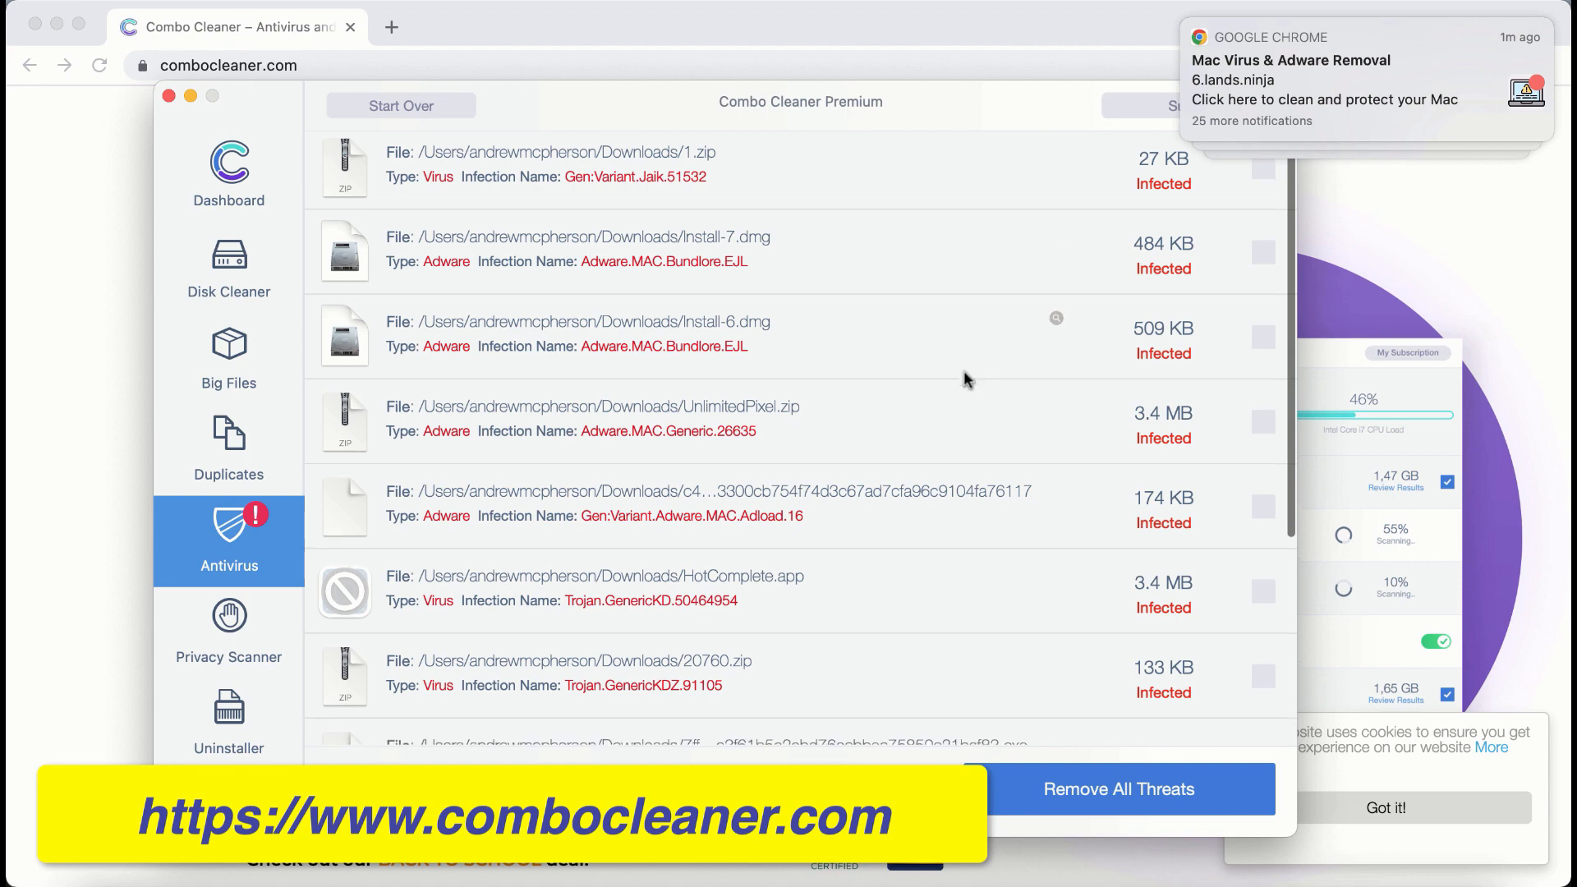